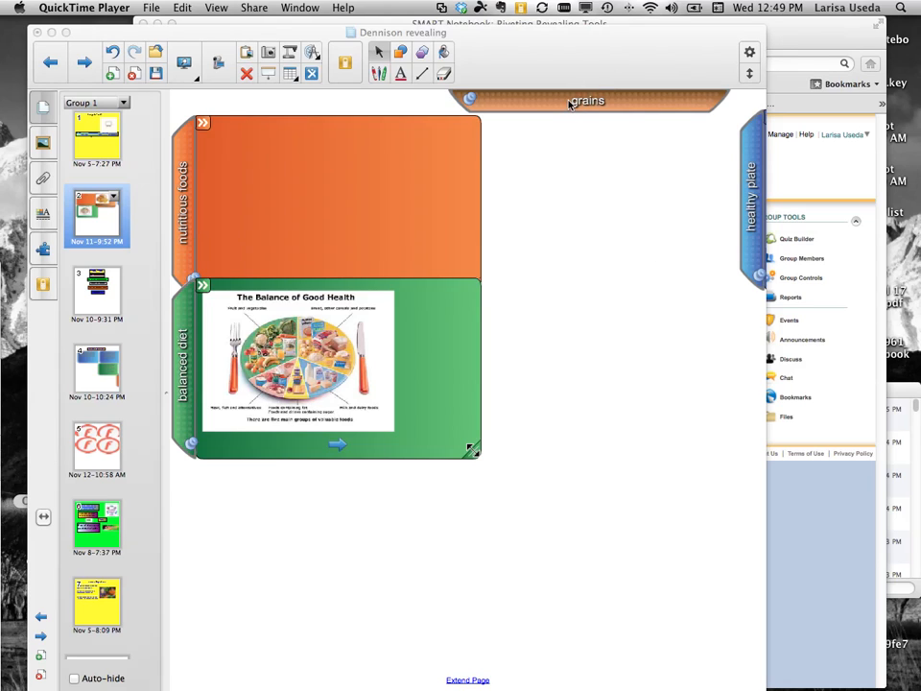
mouse_move(564, 108)
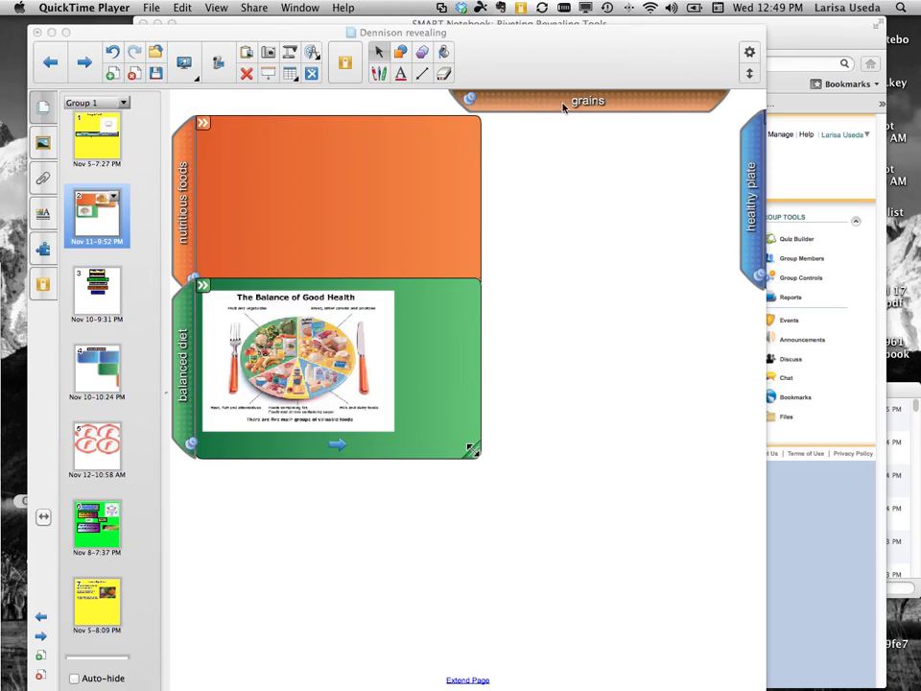
- Select the orange 'nutritious foods' panel and drag it up and right, away from the green shade
click(628, 187)
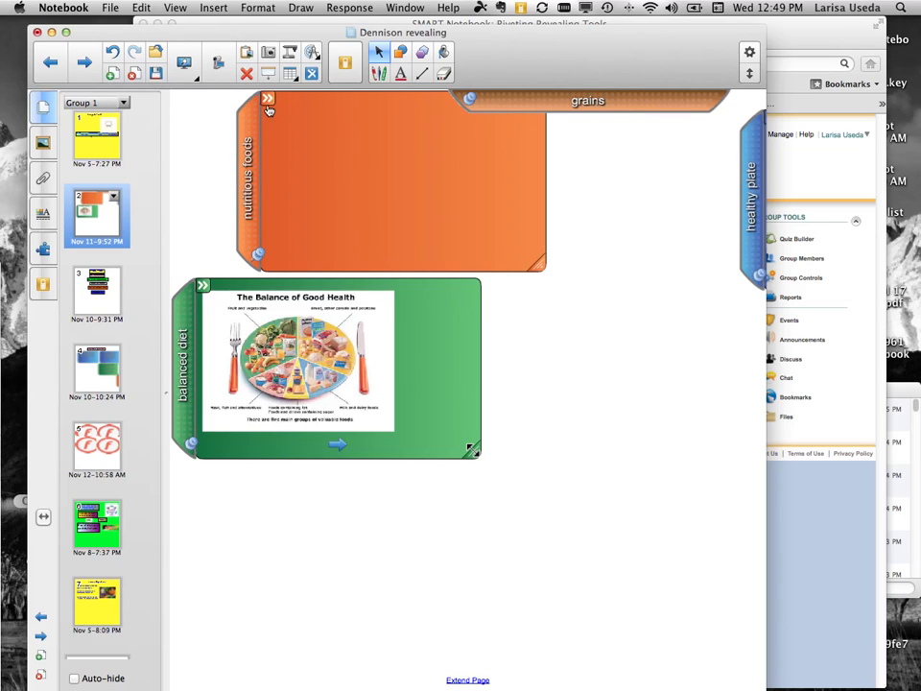
- Set the orange panel's Tab location to Right and close its options
click(267, 98)
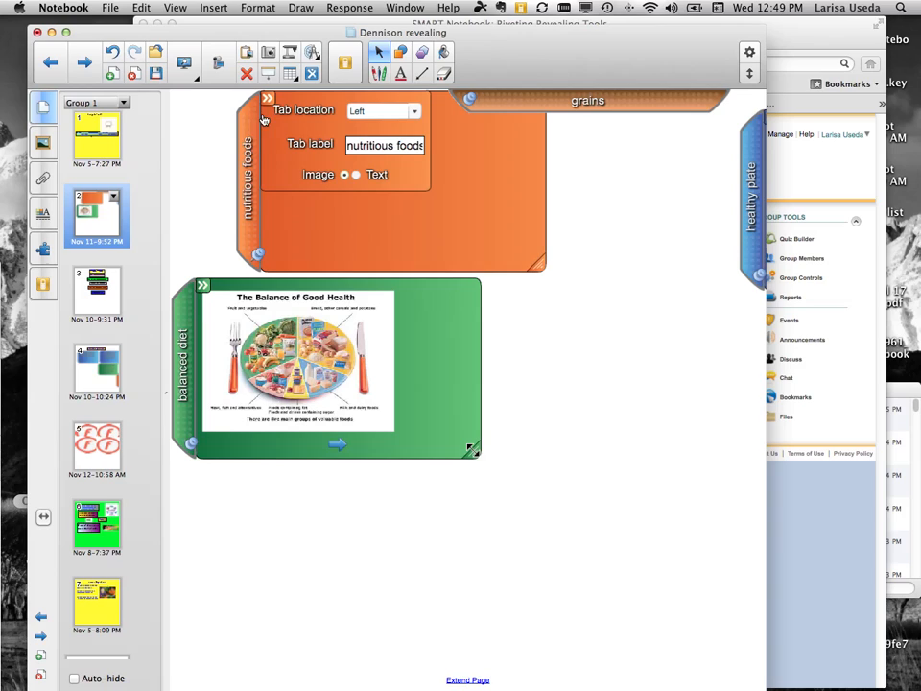
mouse_move(259, 205)
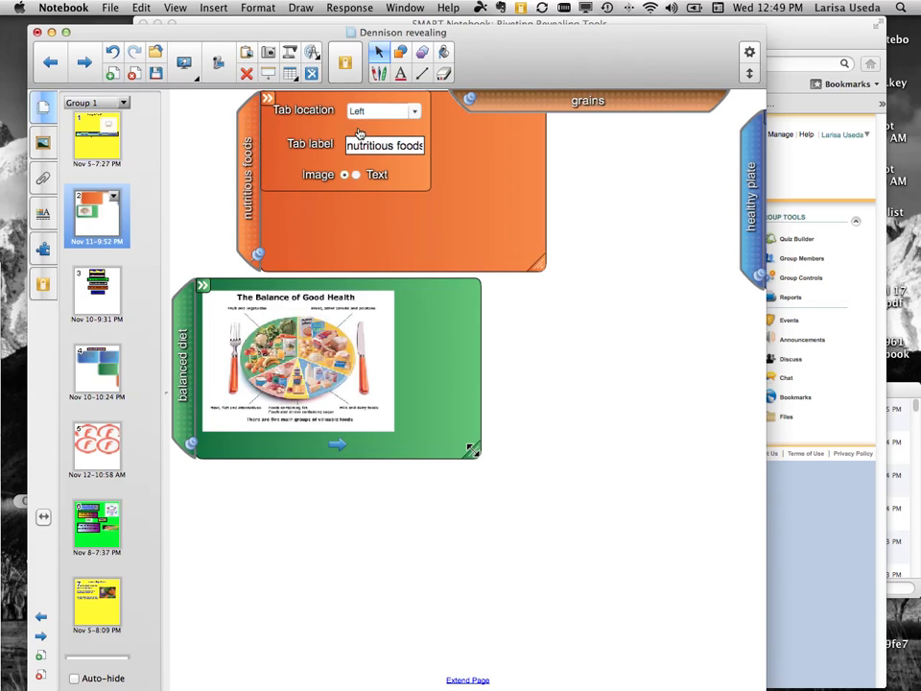
click(414, 111)
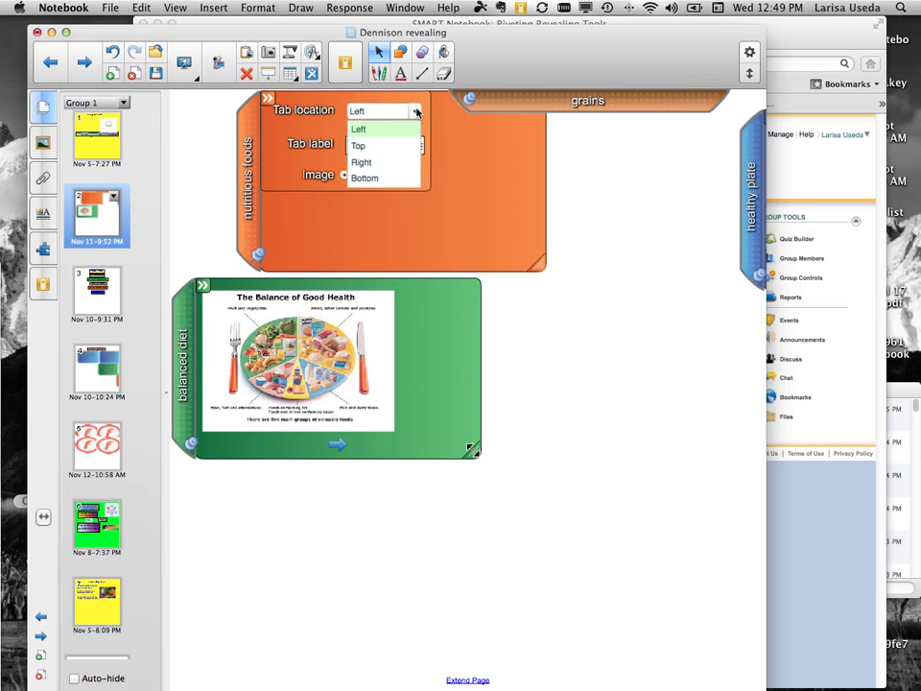
click(360, 162)
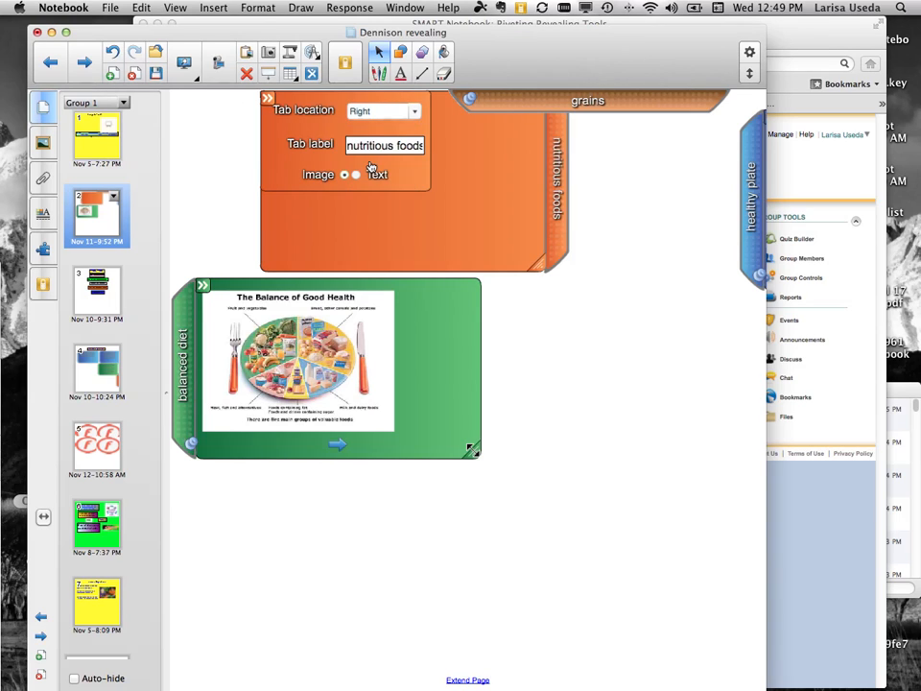
click(268, 99)
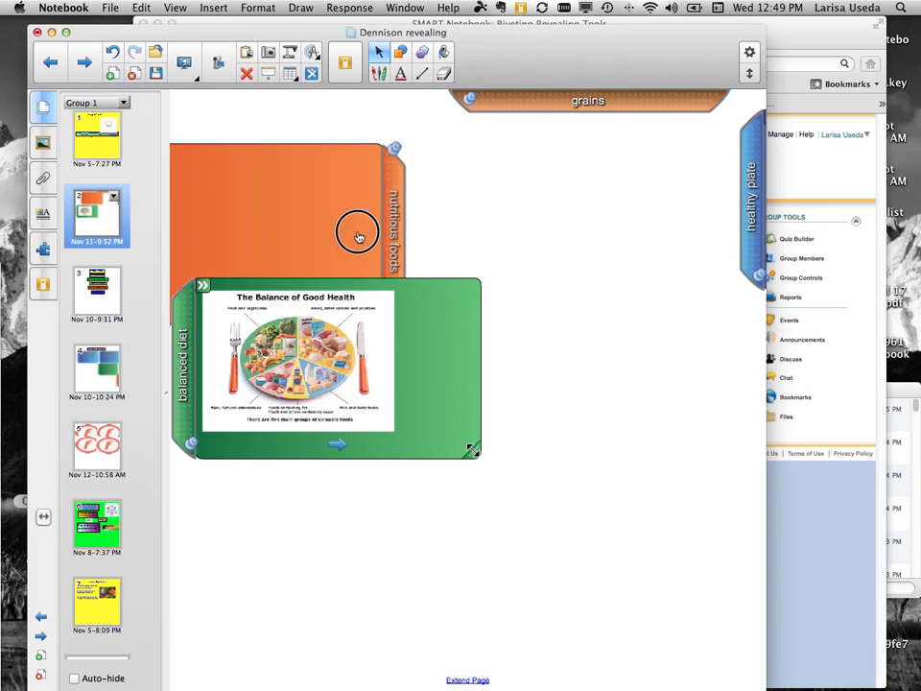
- Drag the orange 'nutritious foods' panel to the page's left edge so it collapses to its tab
drag(357, 237, 187, 196)
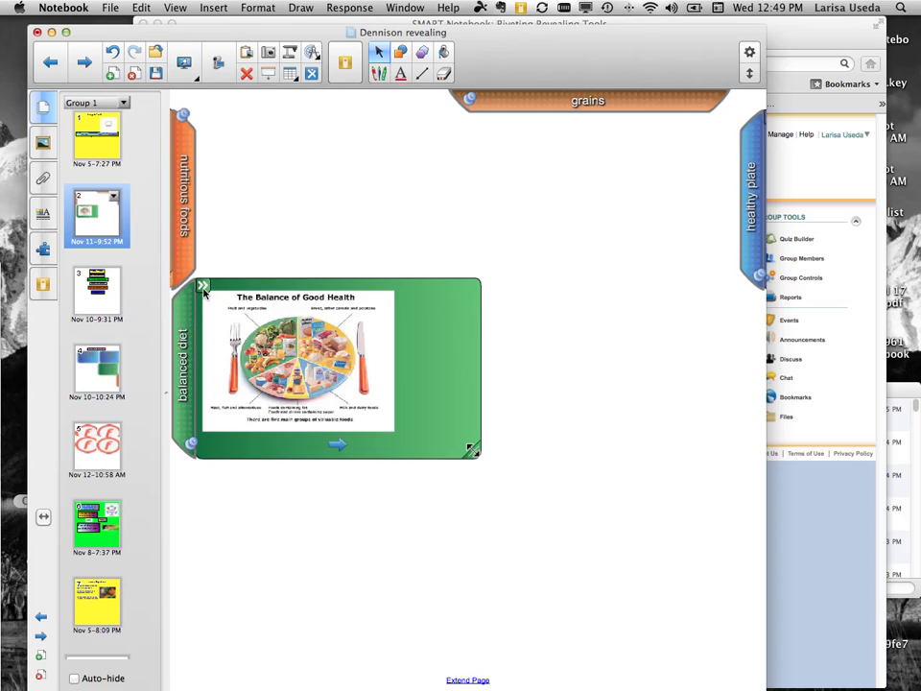
- Set the green 'balanced diet' panel's Tab location to Right, collapsed below 'nutritious foods'
click(202, 285)
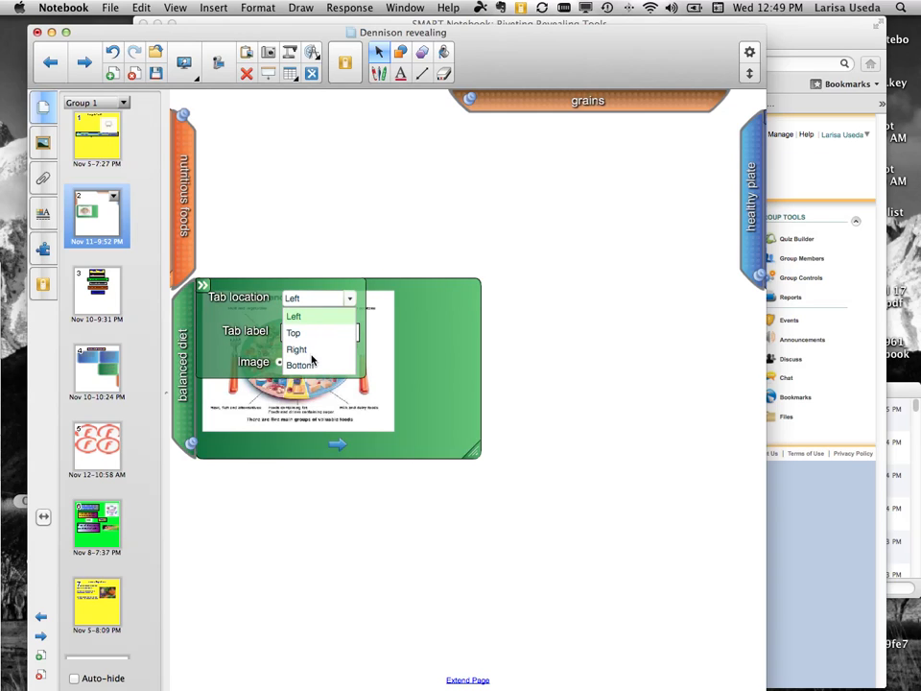
click(297, 350)
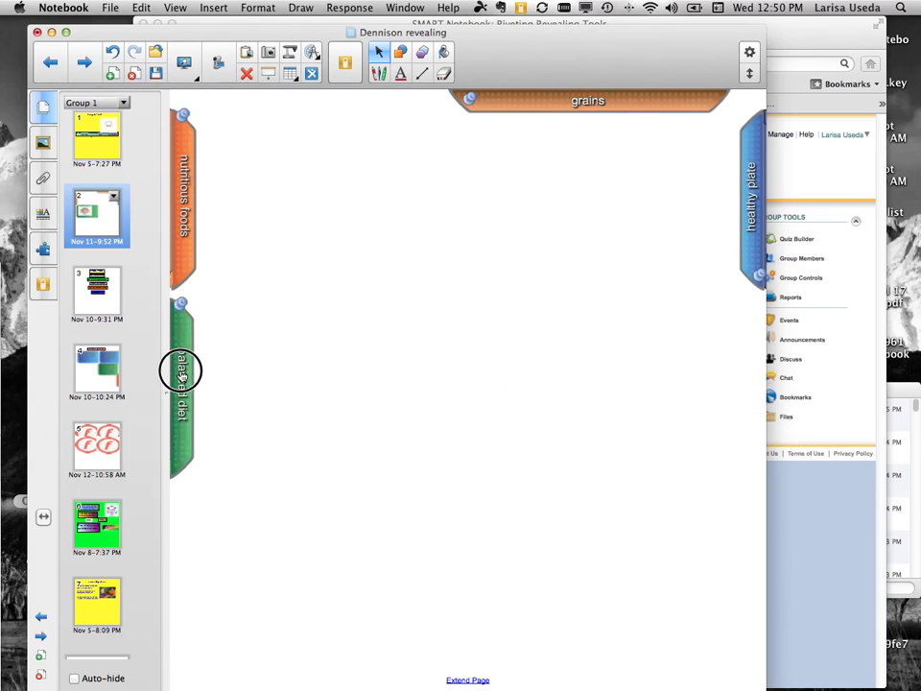
- Pull the orange 'nutritious foods' panel open from its tab at the left edge
drag(182, 369, 182, 297)
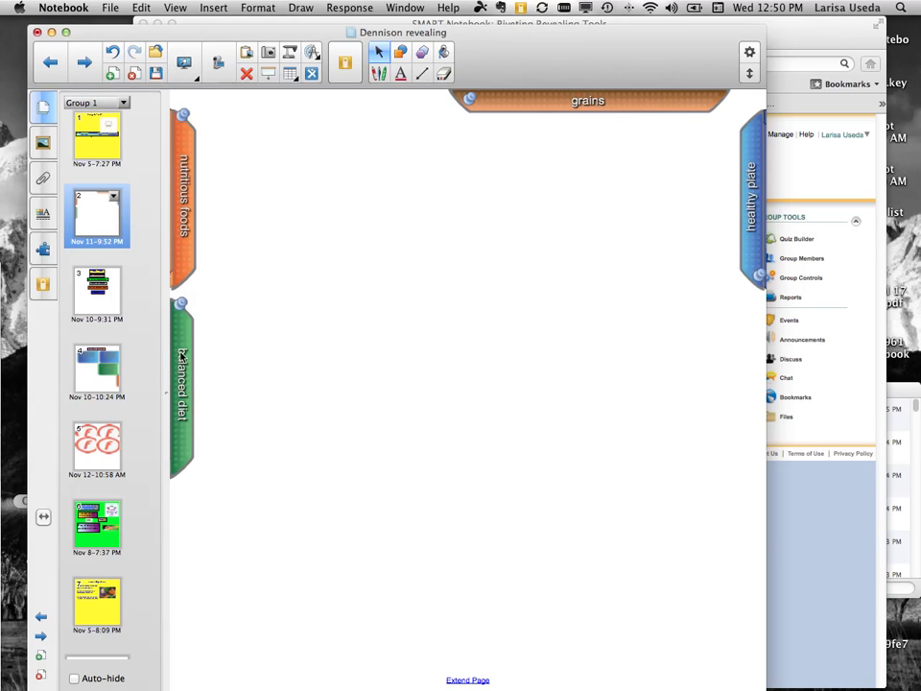
click(182, 389)
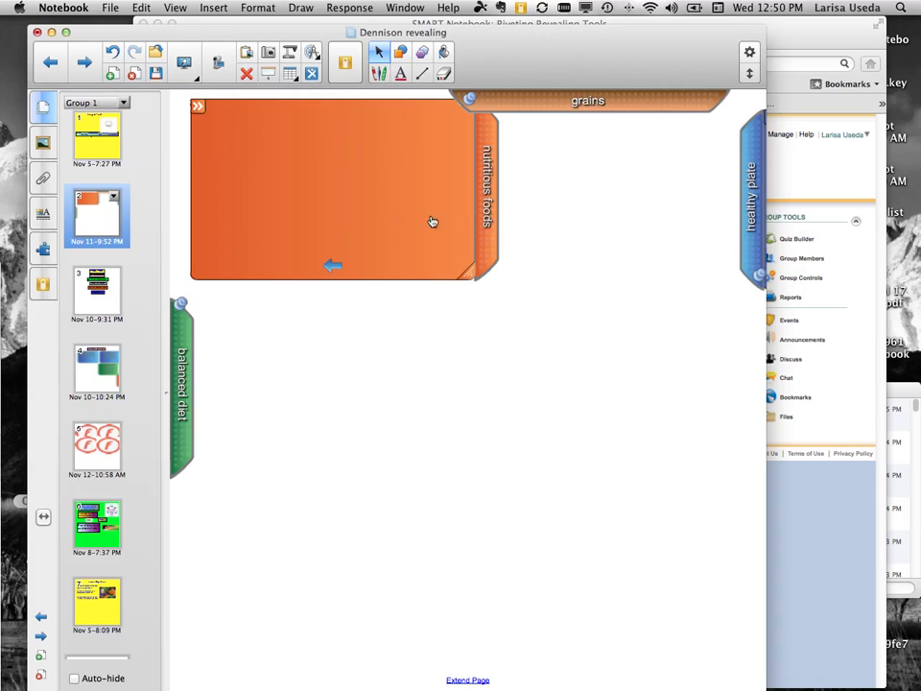
- Slide the orange 'nutritious foods' panel closed so only its tab shows at the left edge
click(333, 266)
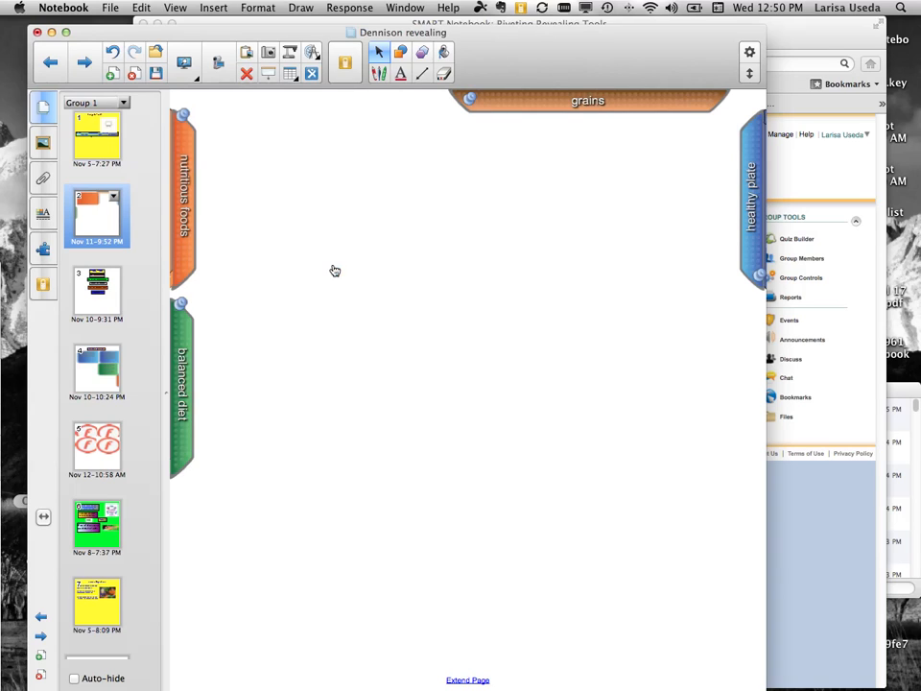
mouse_move(398, 214)
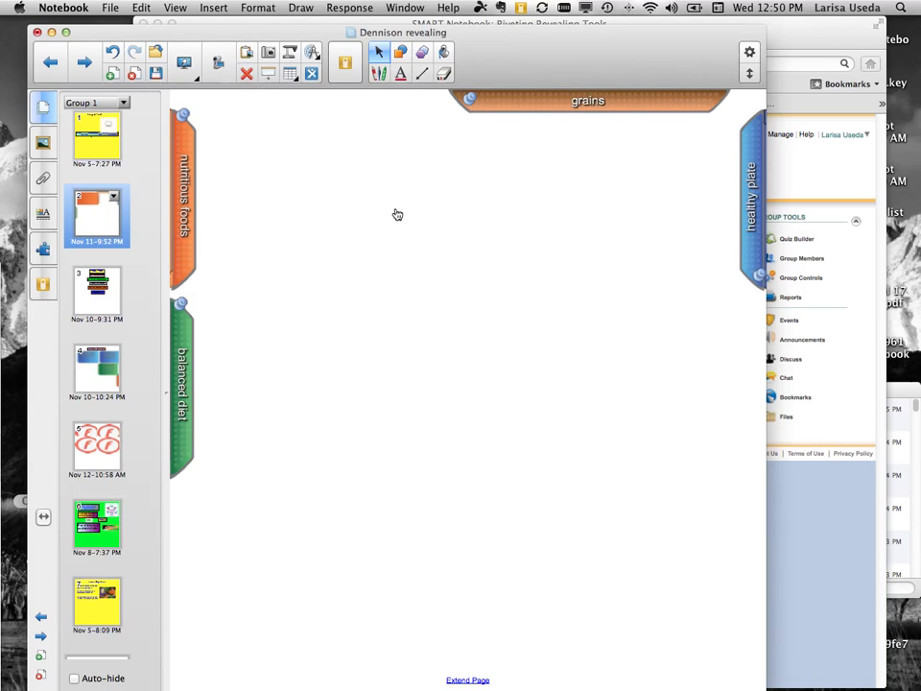
mouse_move(82, 101)
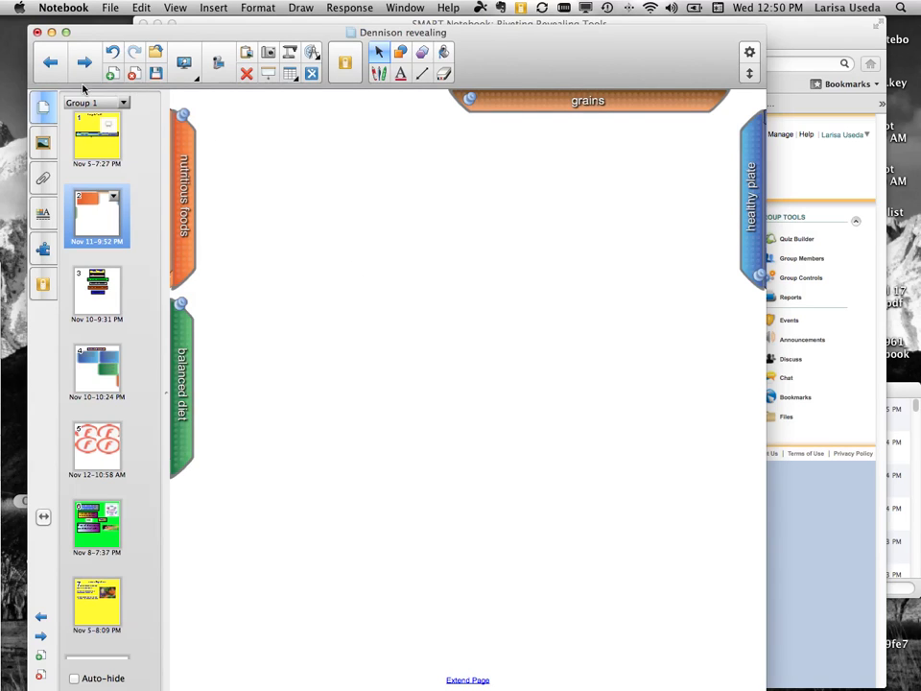